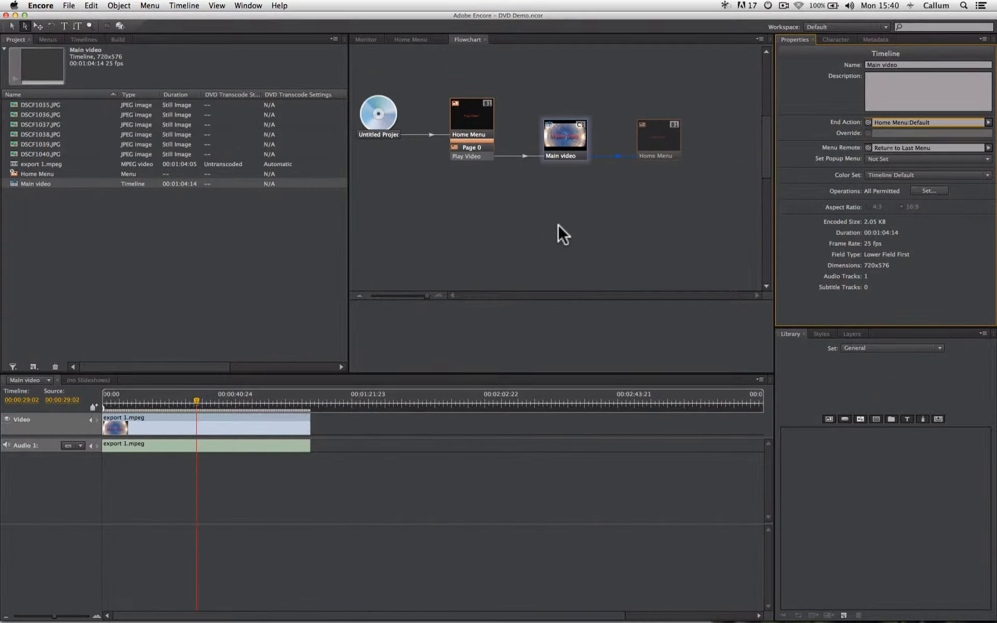
{"action": "mouse_move", "coordinate": [550, 231]}
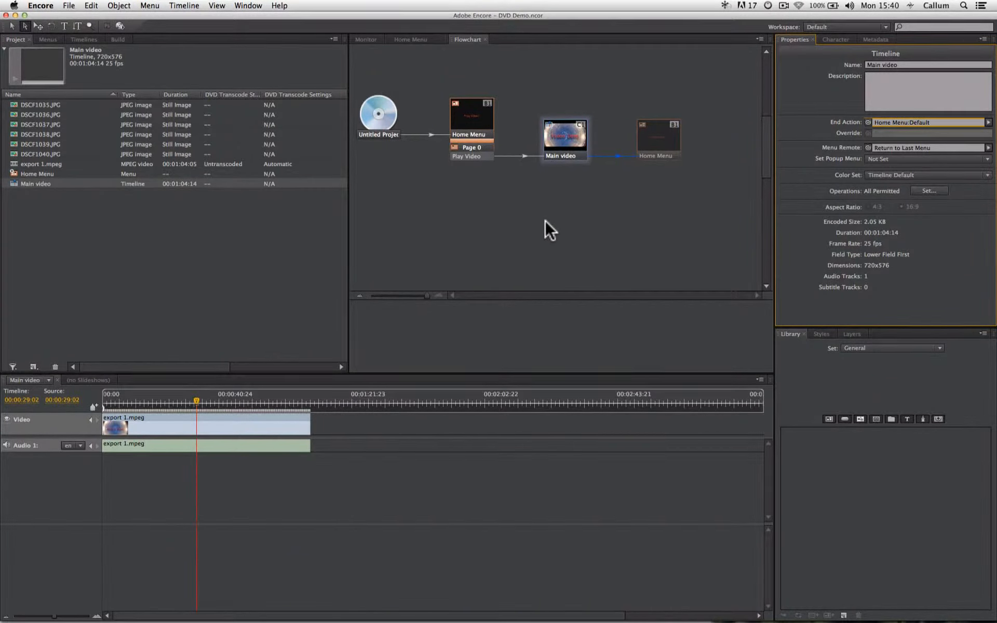
{"action": "mouse_move", "coordinate": [530, 232]}
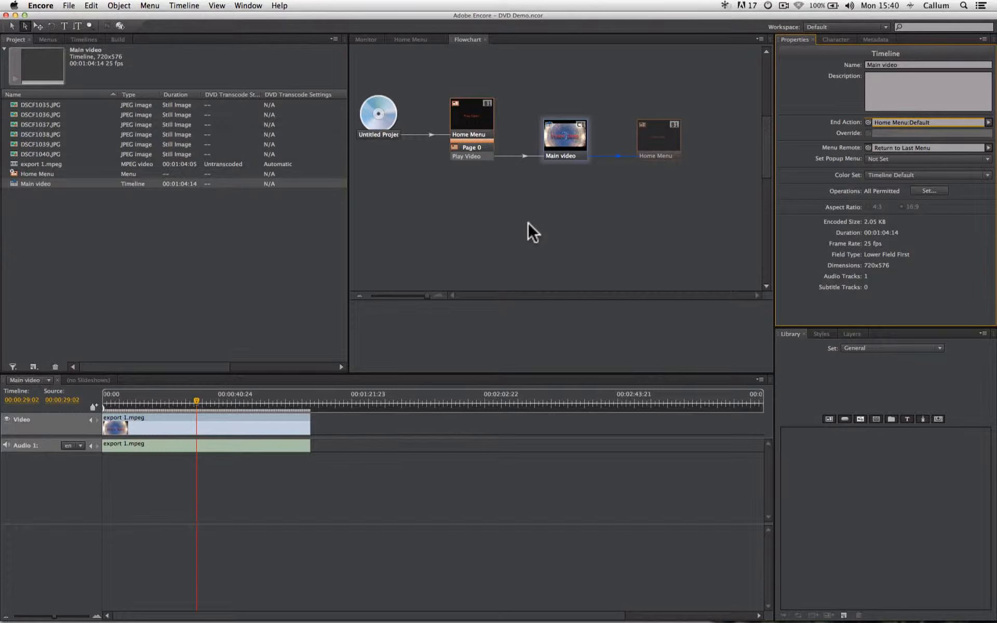
{"action": "mouse_move", "coordinate": [520, 234]}
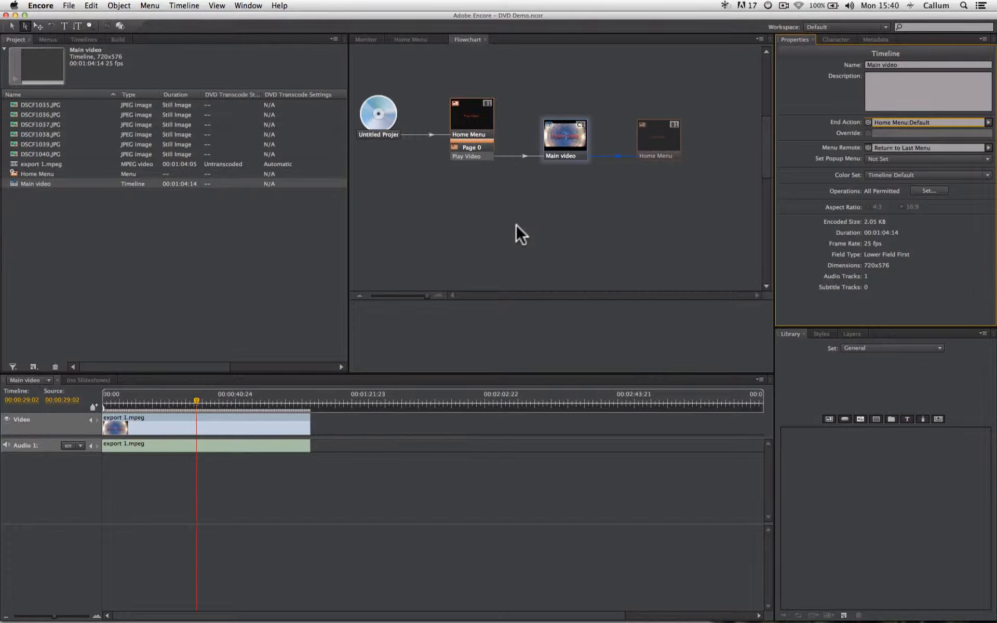
{"action": "mouse_move", "coordinate": [365, 170]}
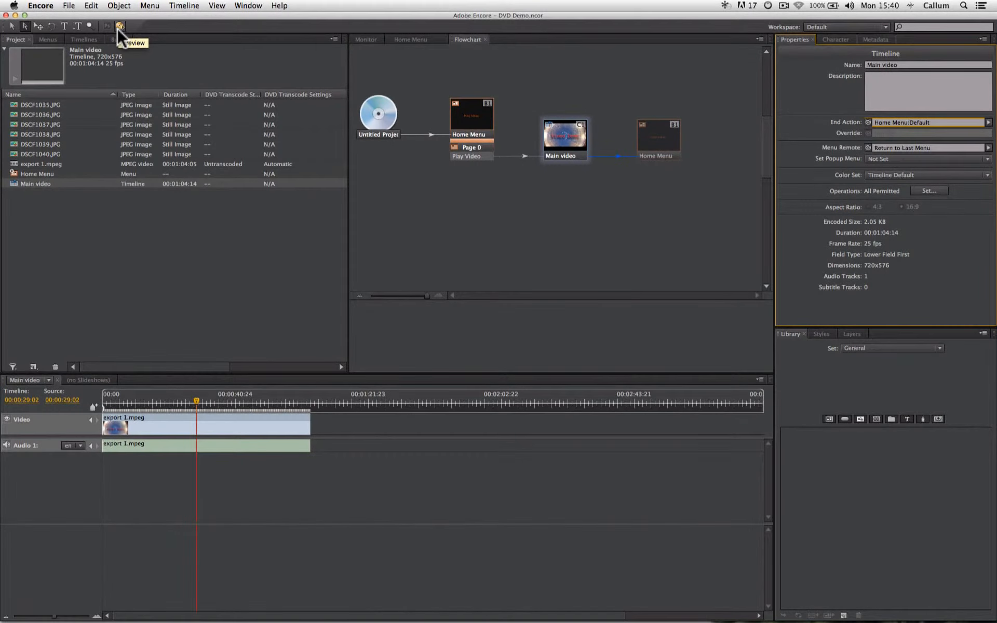
Launch Project Preview to display the Home Menu and its Play Video button.
{"action": "left_click", "coordinate": [120, 25]}
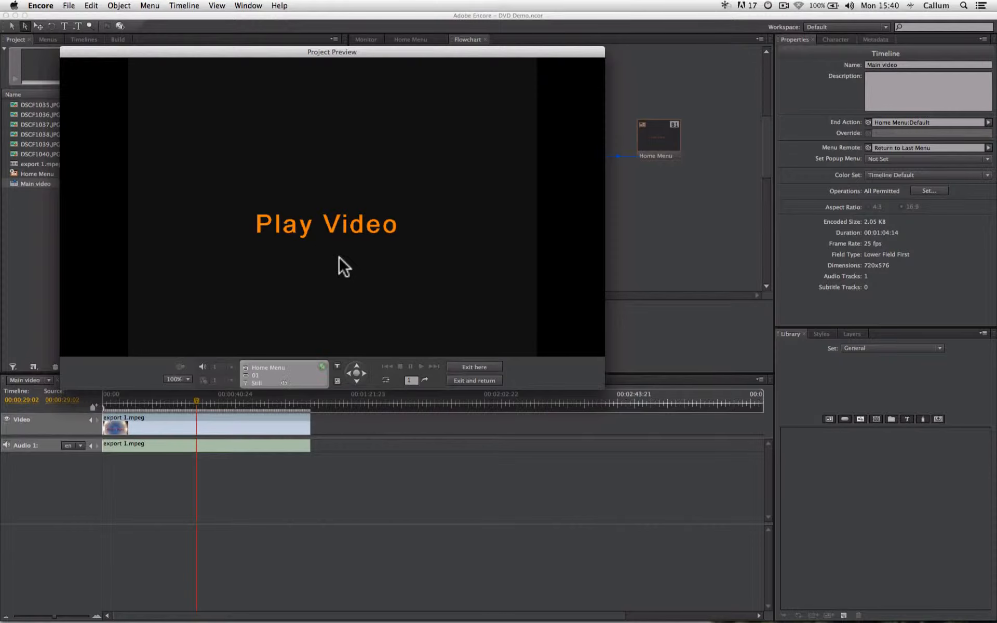
{"action": "mouse_move", "coordinate": [431, 293]}
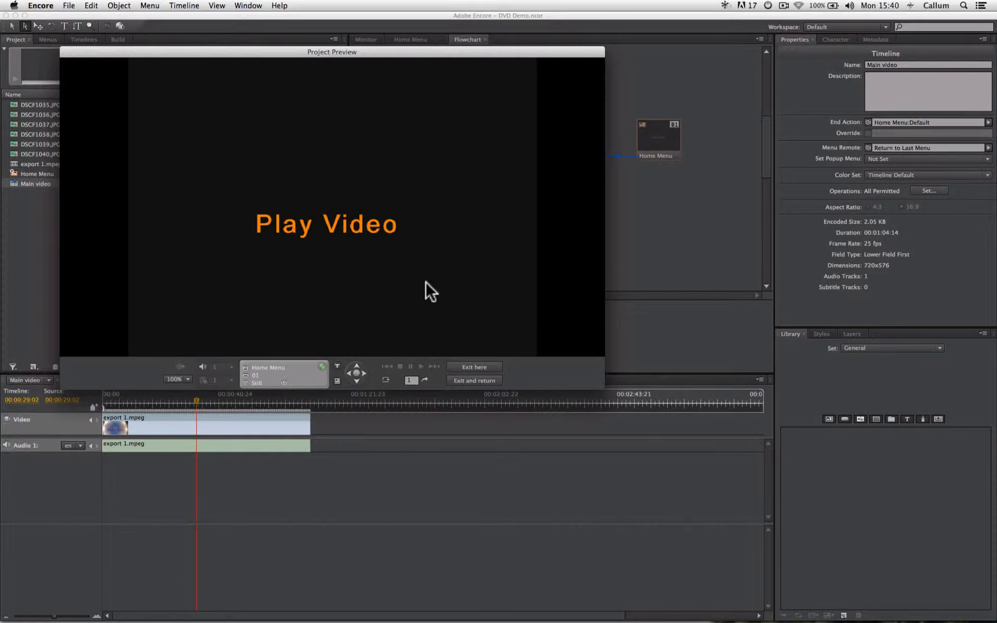
{"action": "mouse_move", "coordinate": [357, 382]}
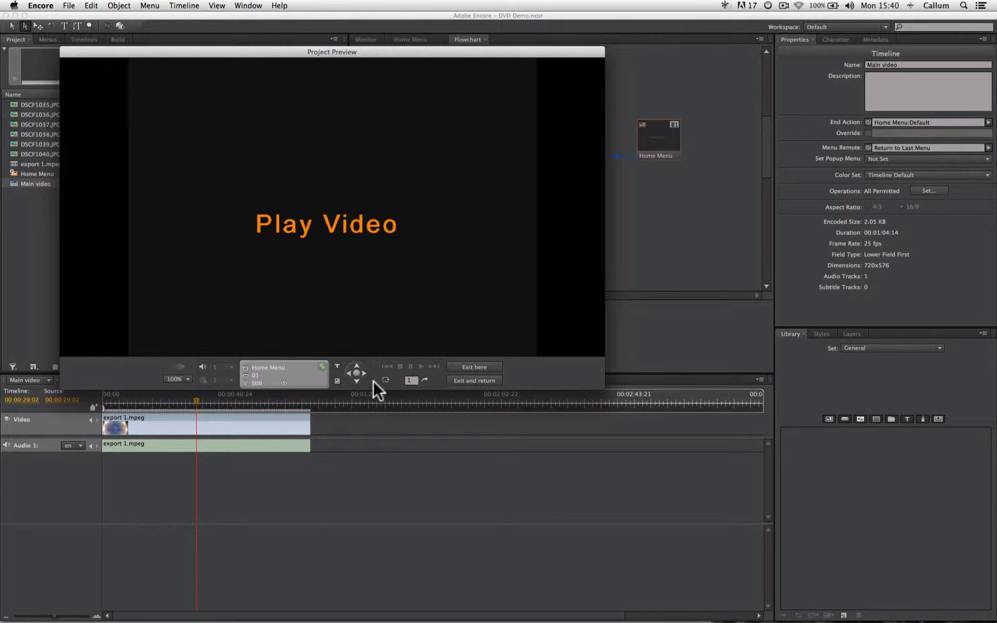
{"action": "mouse_move", "coordinate": [357, 275]}
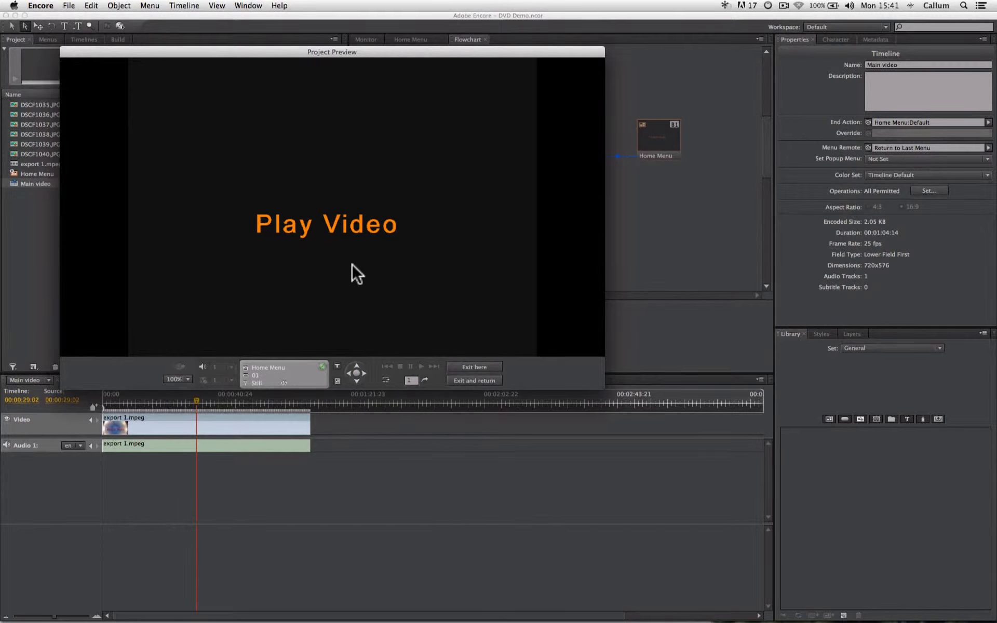
Follow the Play Video link so the Main timeline plays the 'Video Demo' footage.
{"action": "left_click", "coordinate": [326, 224]}
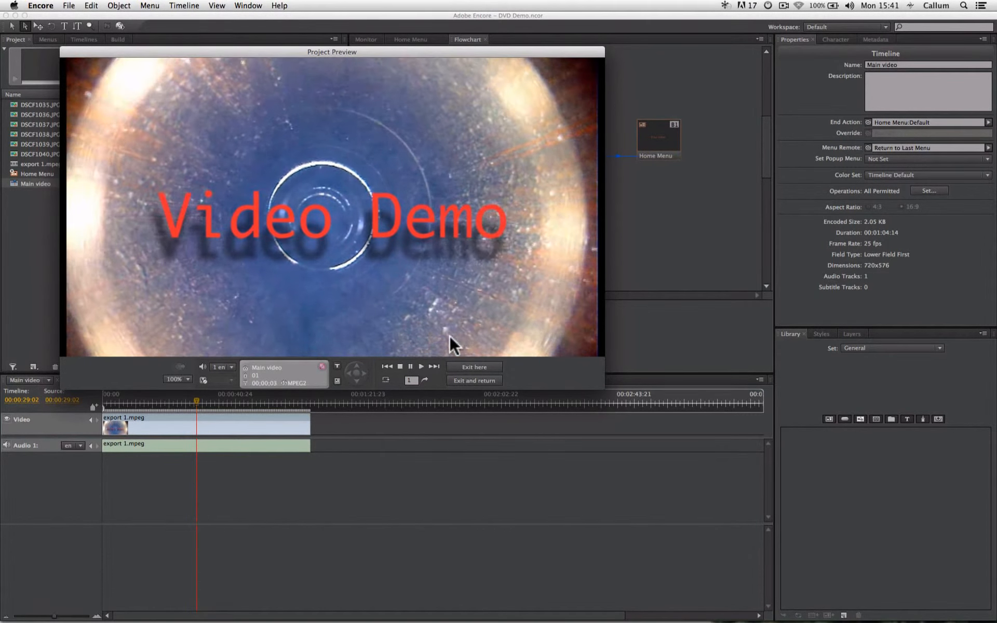
{"action": "mouse_move", "coordinate": [337, 382]}
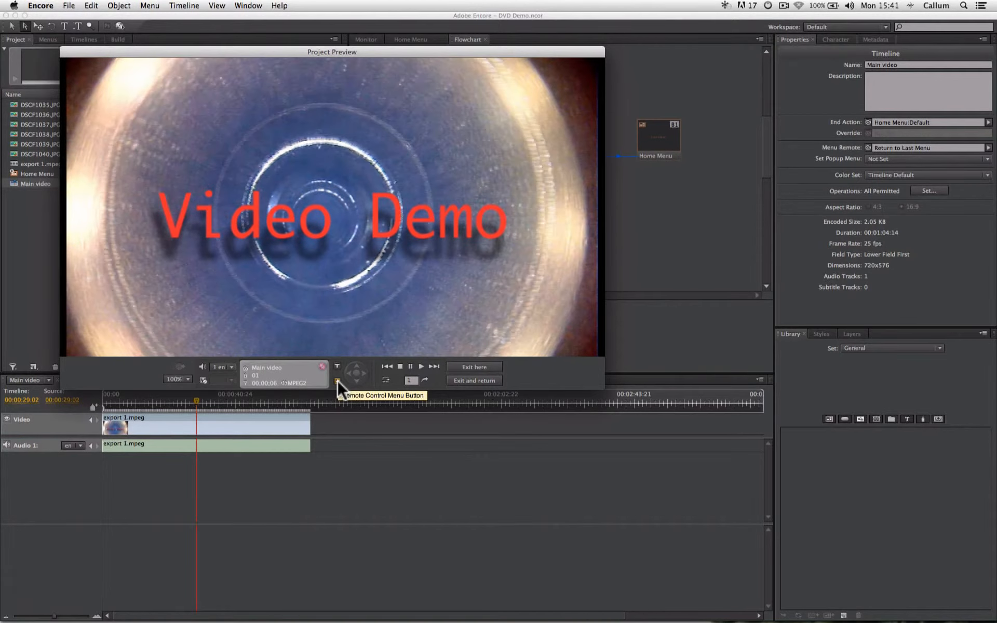
Use the remote Menu button to return playback to the Home Menu.
{"action": "left_click", "coordinate": [337, 380]}
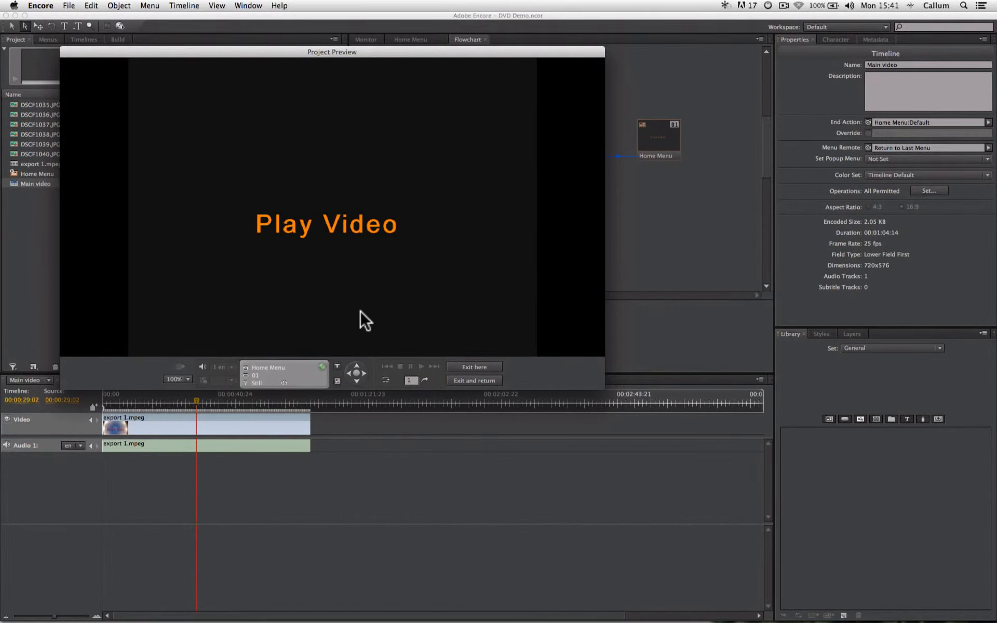
{"action": "mouse_move", "coordinate": [414, 320]}
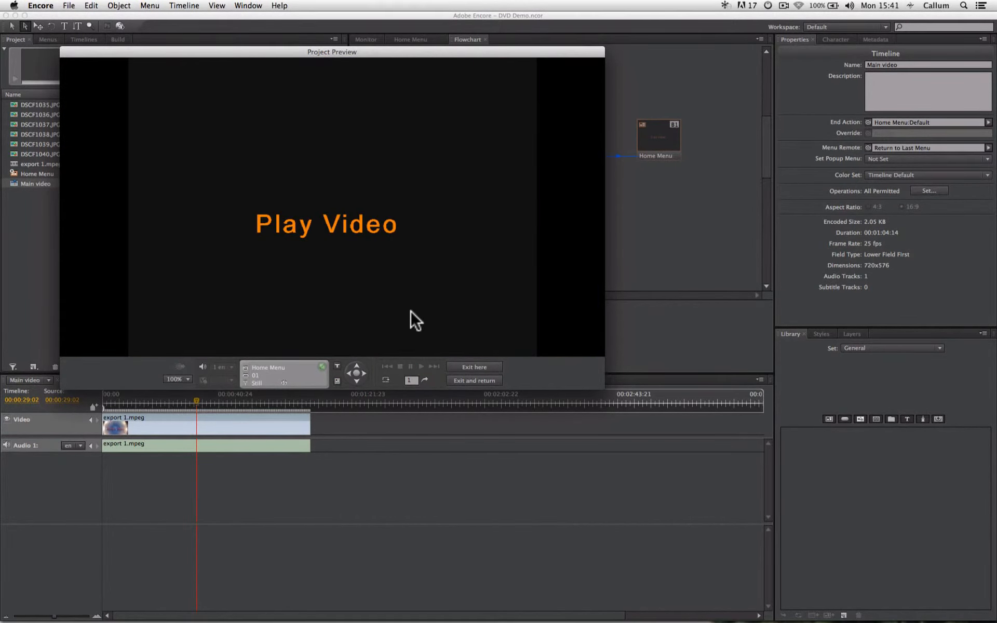
{"action": "mouse_move", "coordinate": [521, 369]}
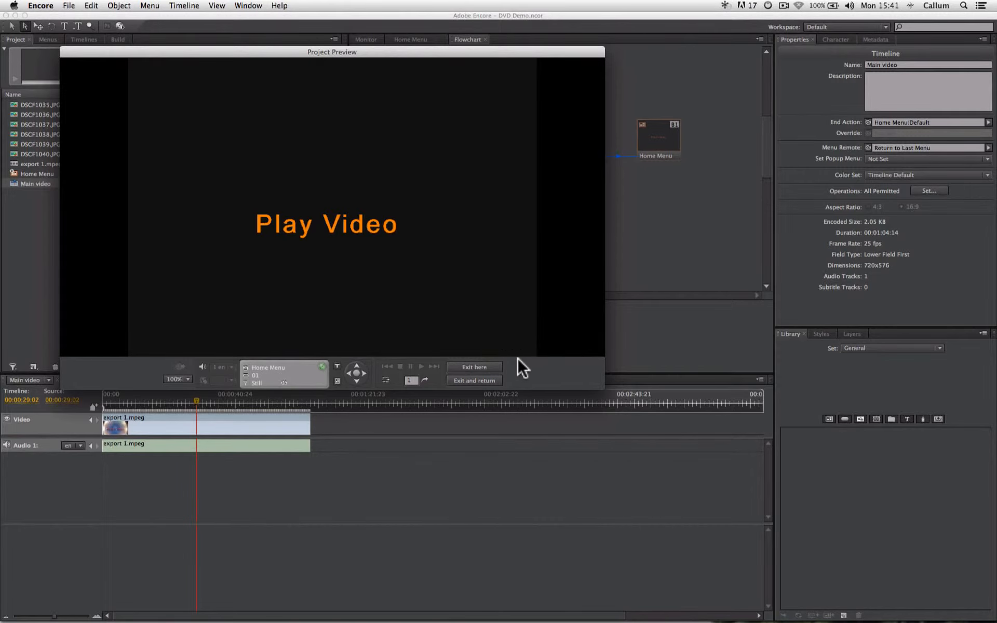
{"action": "mouse_move", "coordinate": [496, 368]}
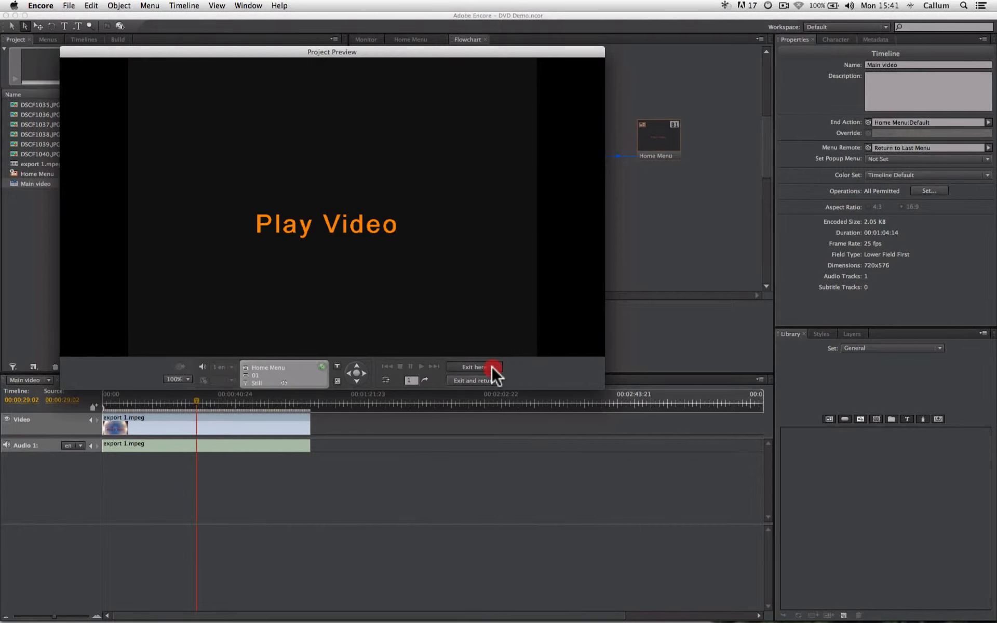